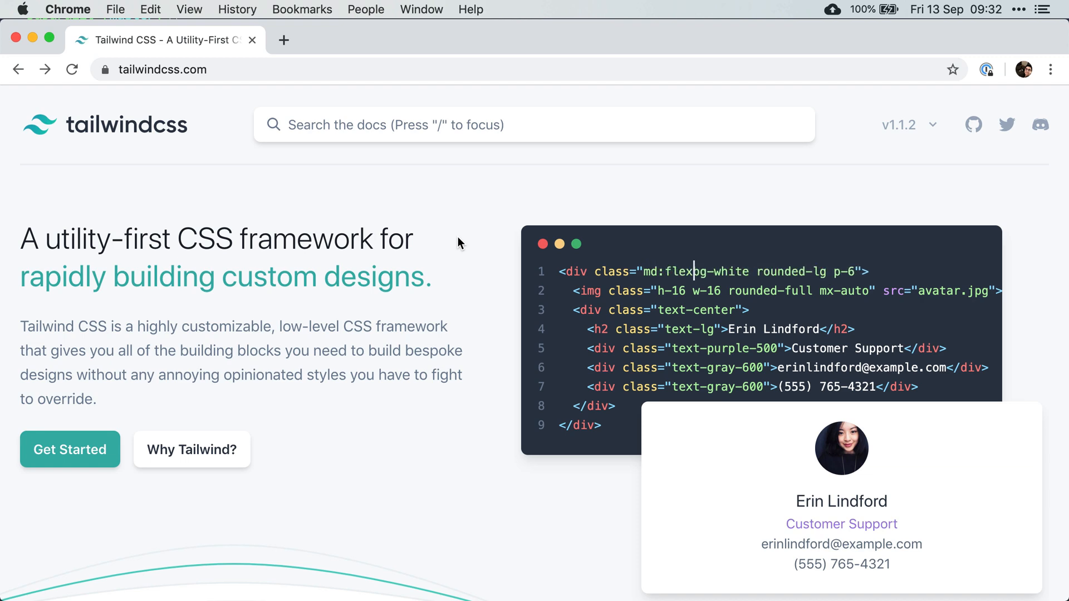
Search the Tailwind docs for 'purge', read the Setting up Purgecss samples, then launch the project with 'code .'
type("purge")
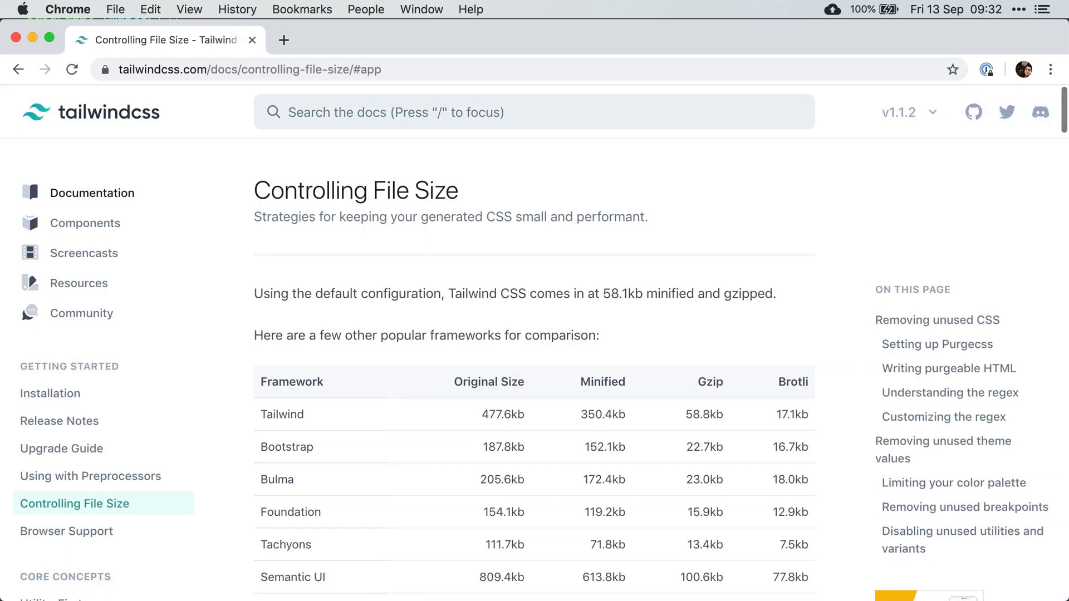
scroll("down", 3)
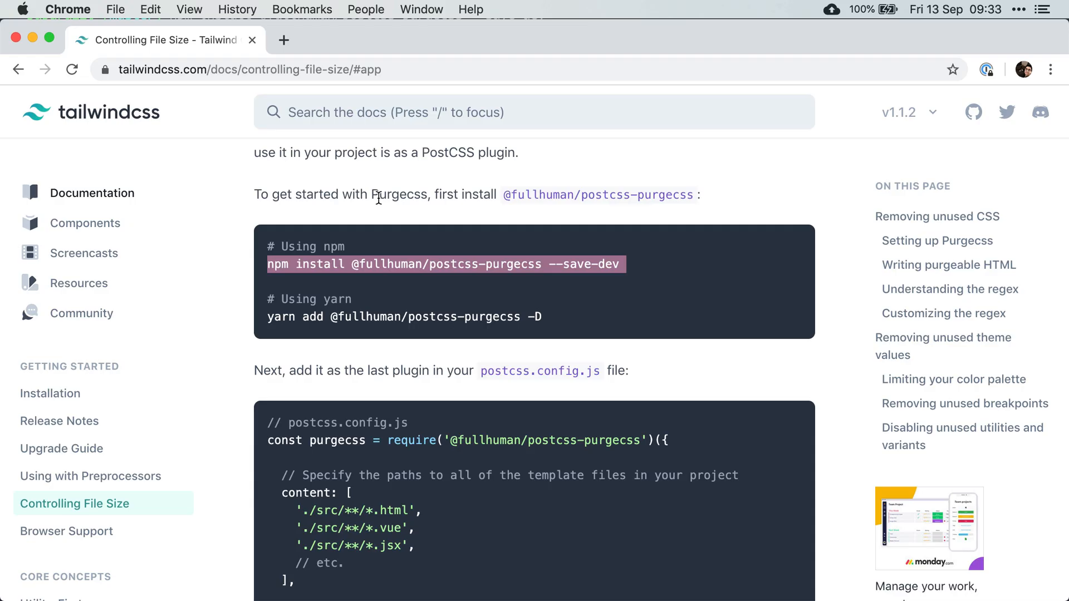
scroll("down", 3)
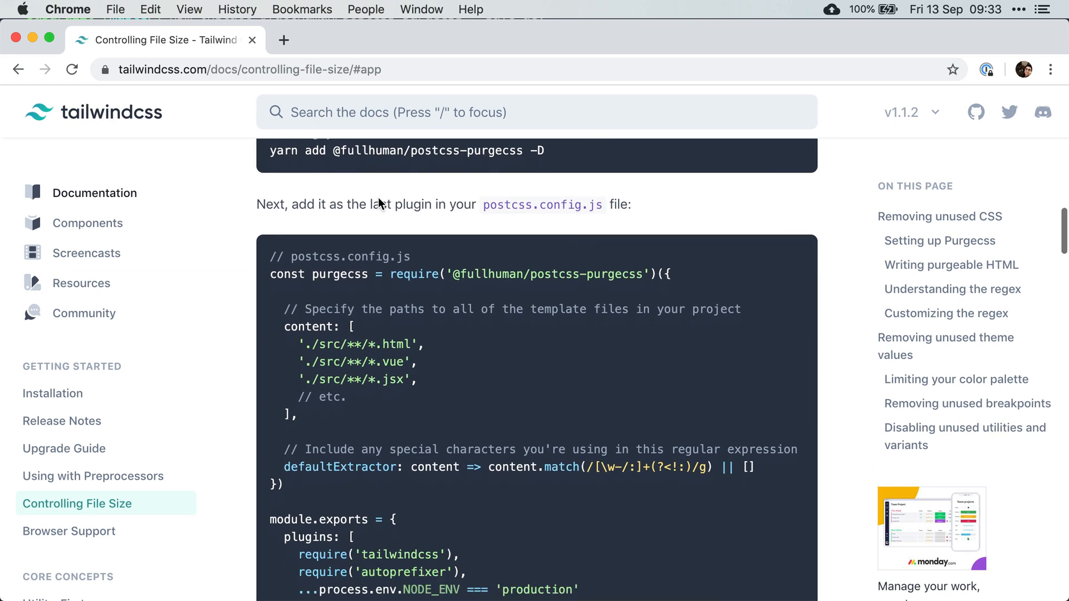
scroll("down", 3)
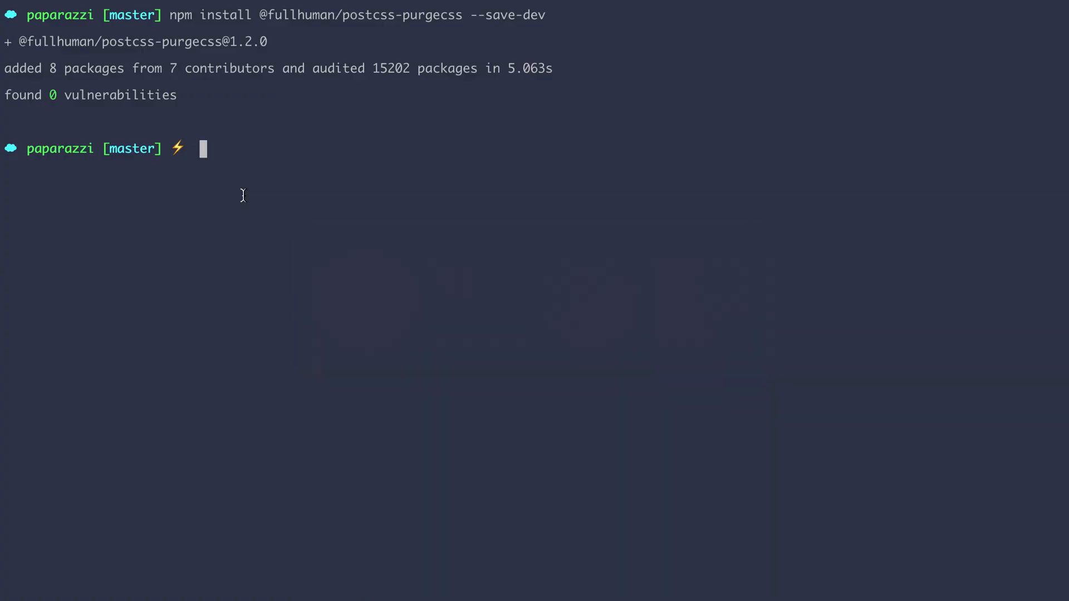
type("code .")
type("mix")
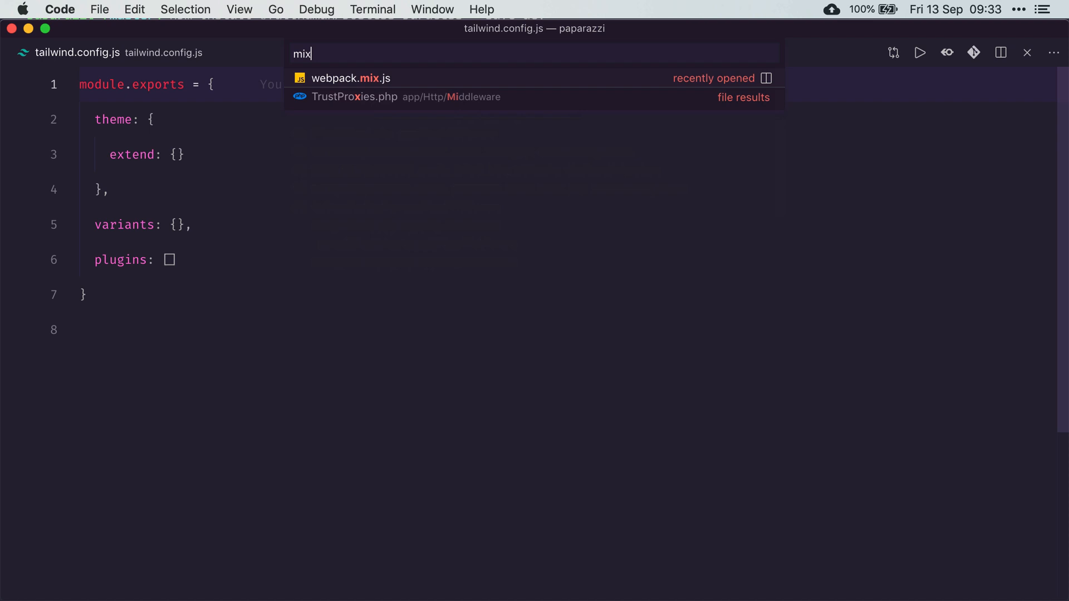
Paste the purgecss require block into webpack.mix.js with content paths resources/**/*.blade.php and resources/**/*.vue
left_click(357, 78)
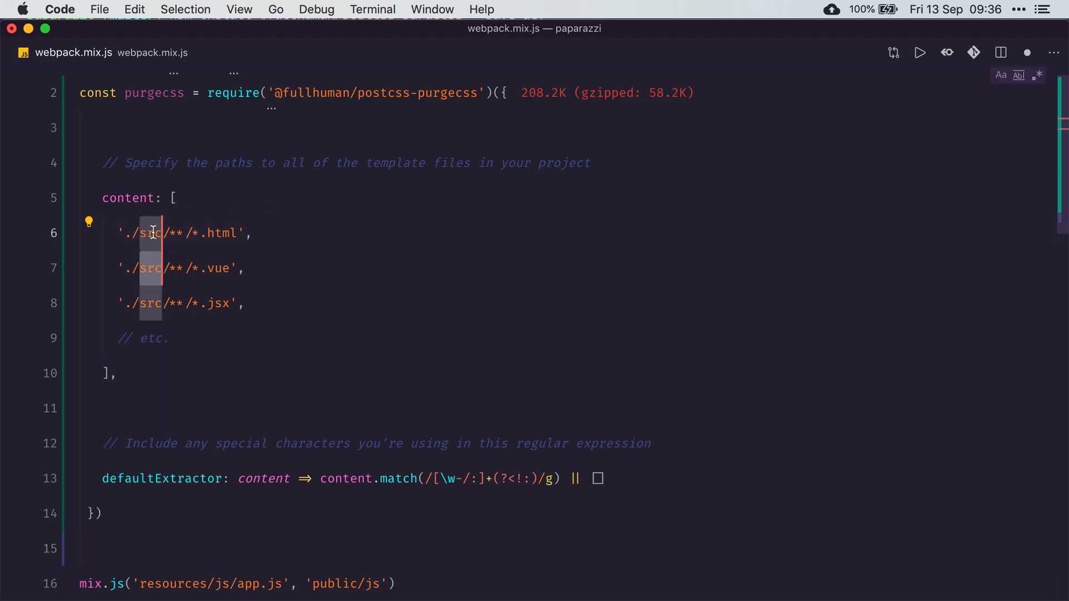
type("resources")
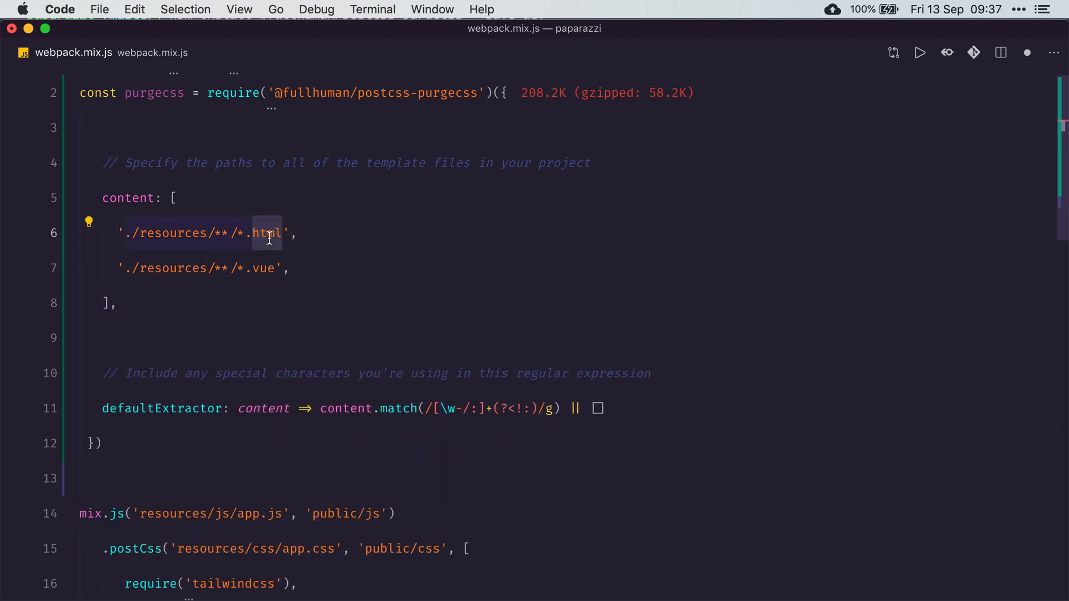
type("blade.php")
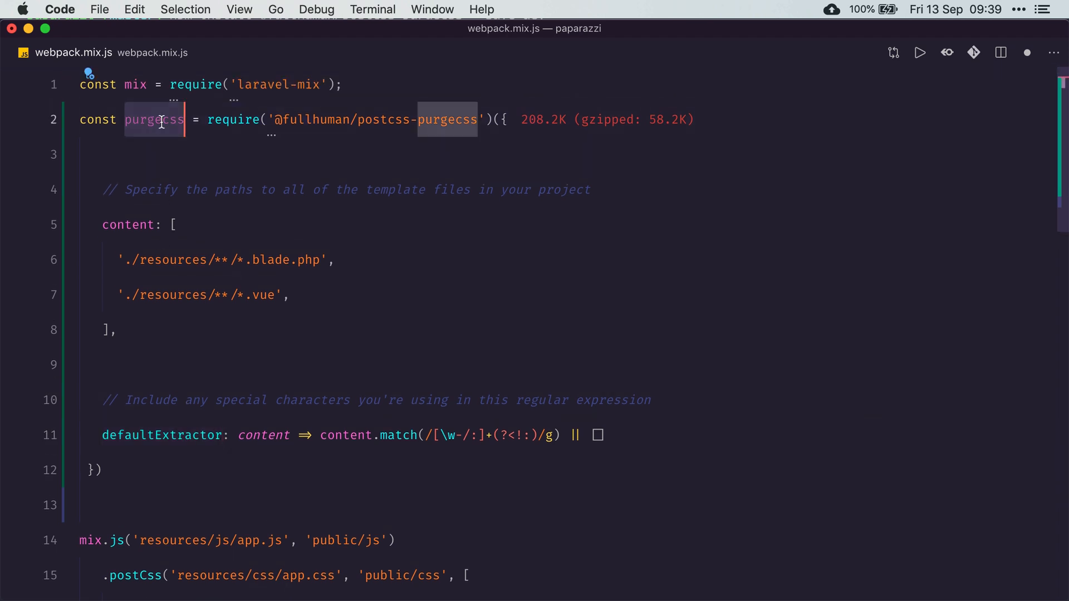
Insert ...mix.inProduction() ? [purgecss] : [] between the tailwindcss and autoprefixer requires in the postCss array
scroll("down", 3)
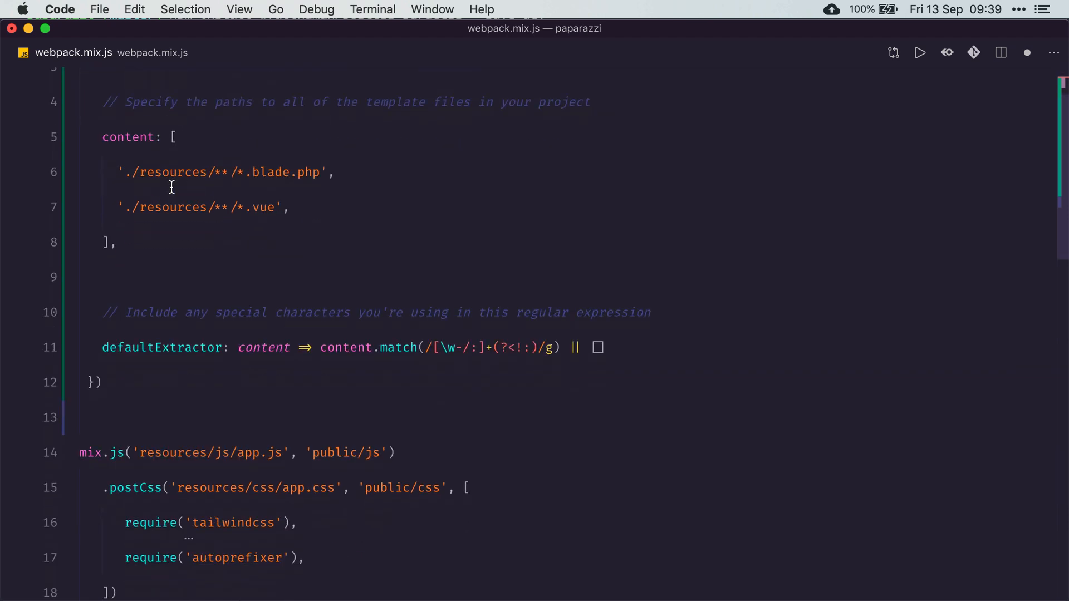
scroll("down", 3)
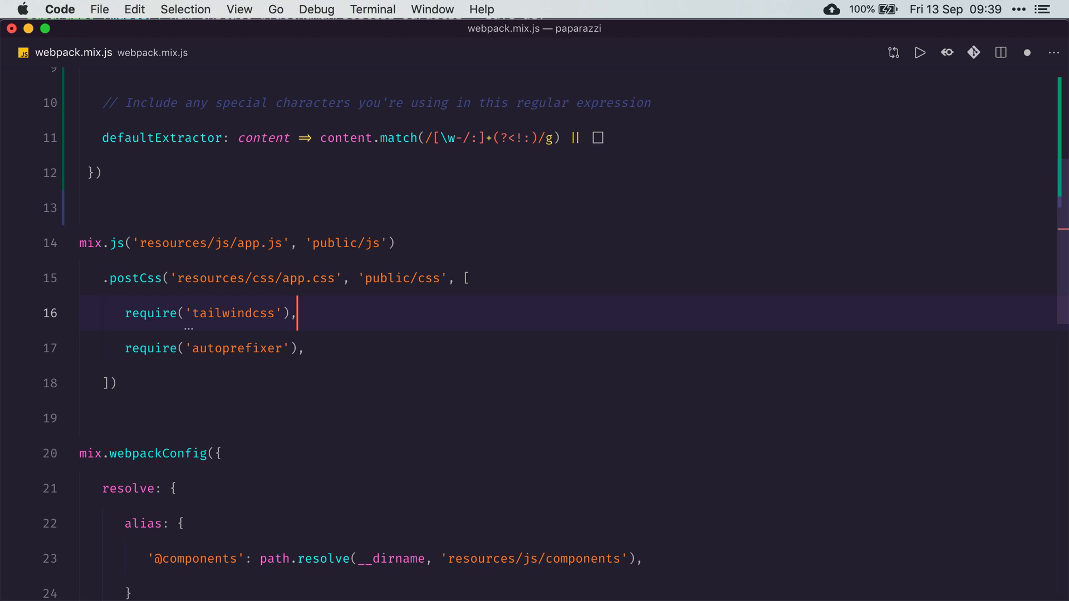
type("purgecss")
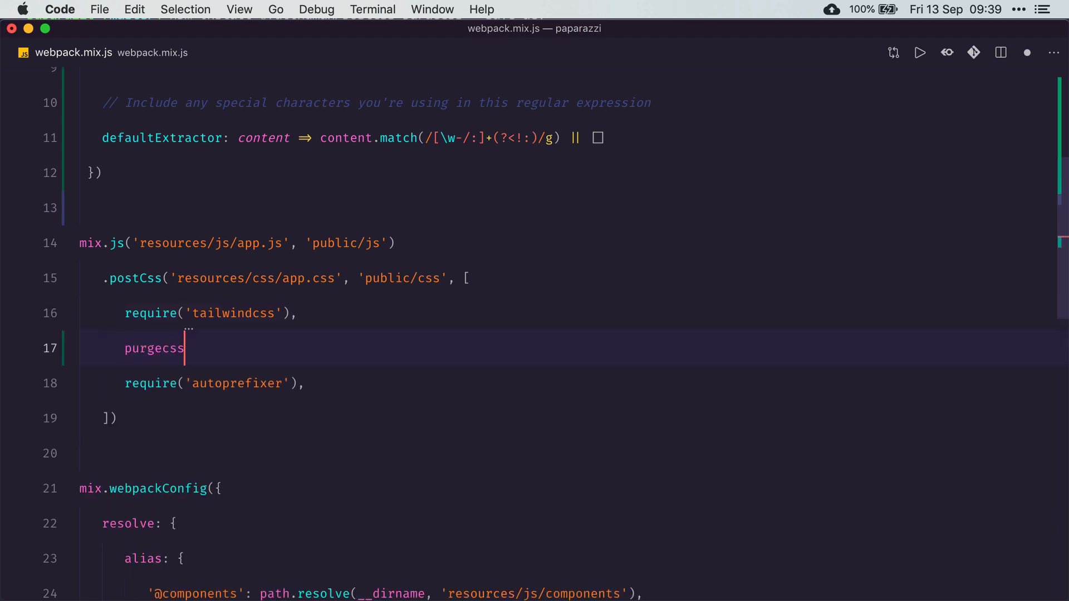
type(",")
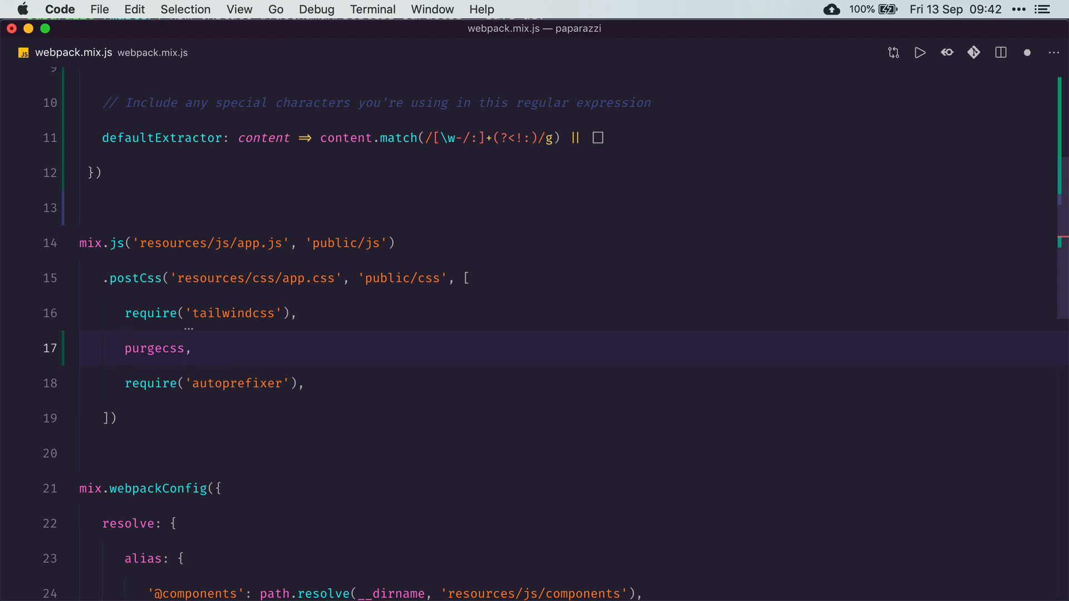
type("mix.inProduction() ?")
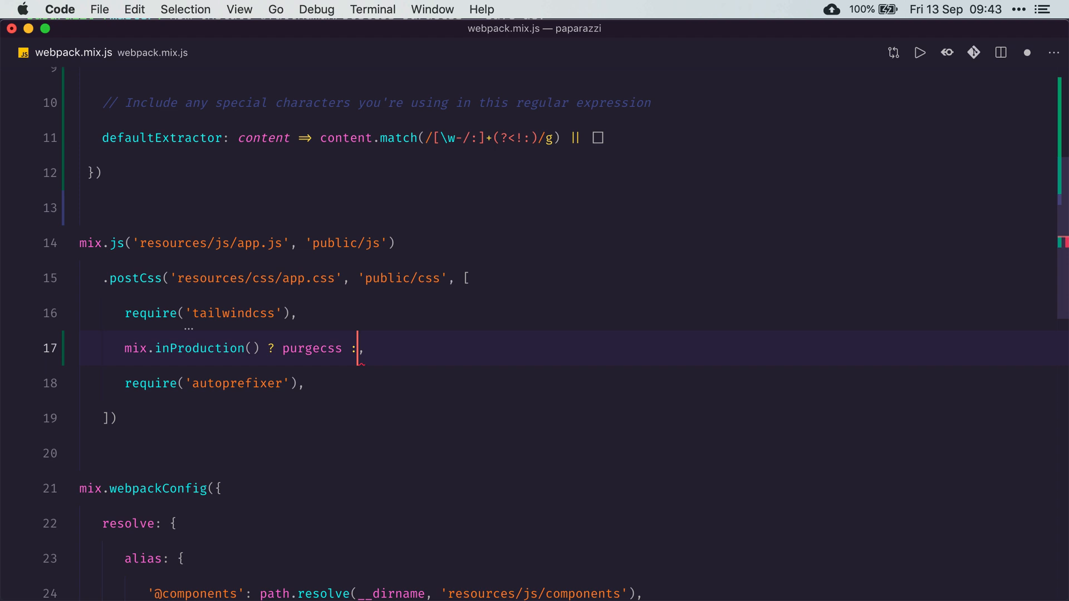
type("null")
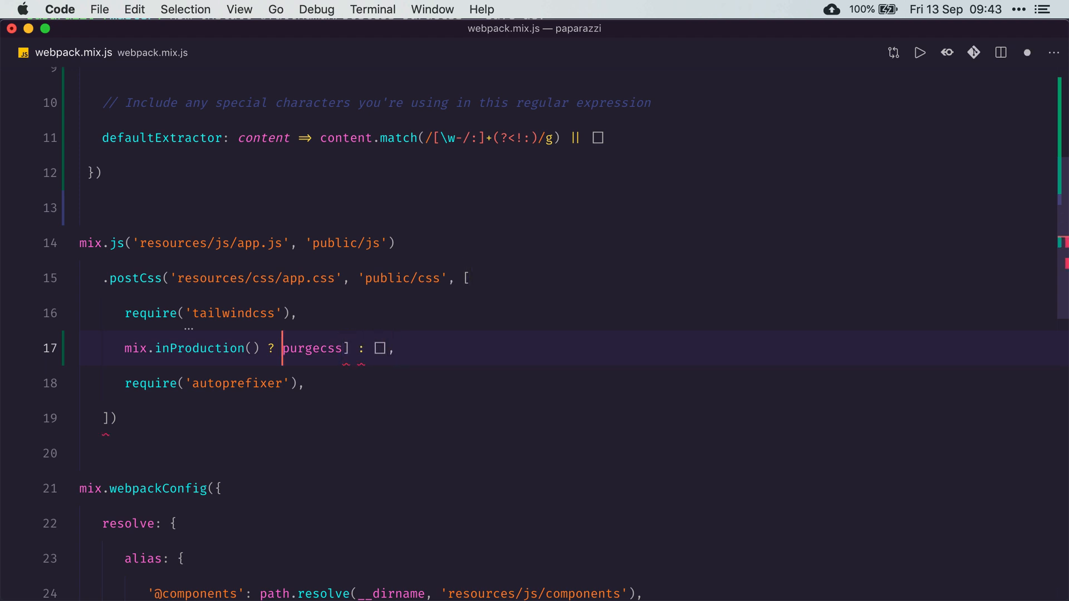
type("[")
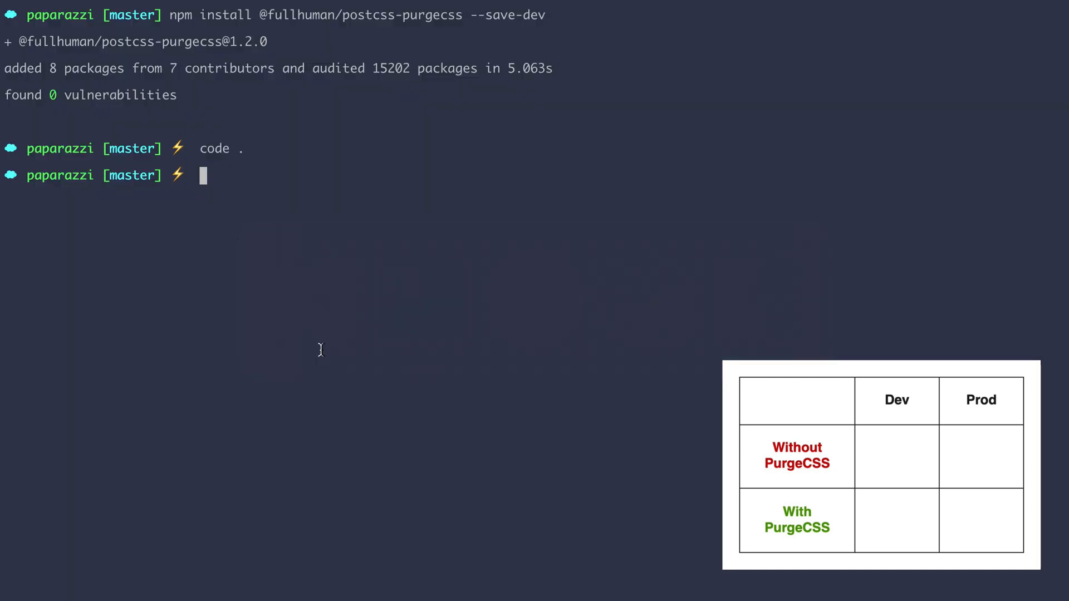
Run npm run dev and npm run prod, noting app.css sizes of 855 KiB dev and 661 KiB prod
type("npm run dev")
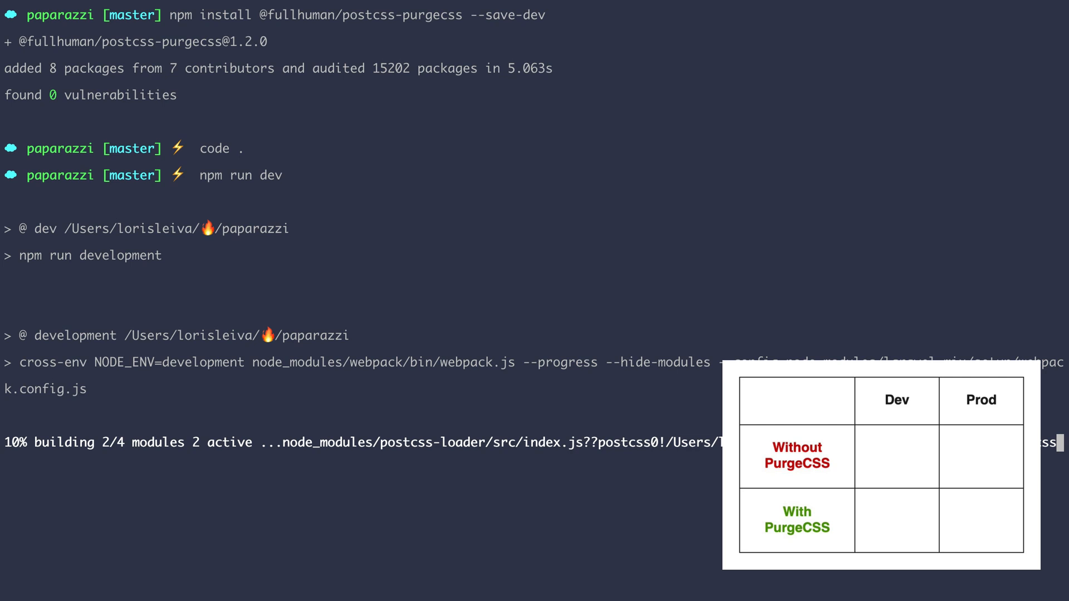
type("n")
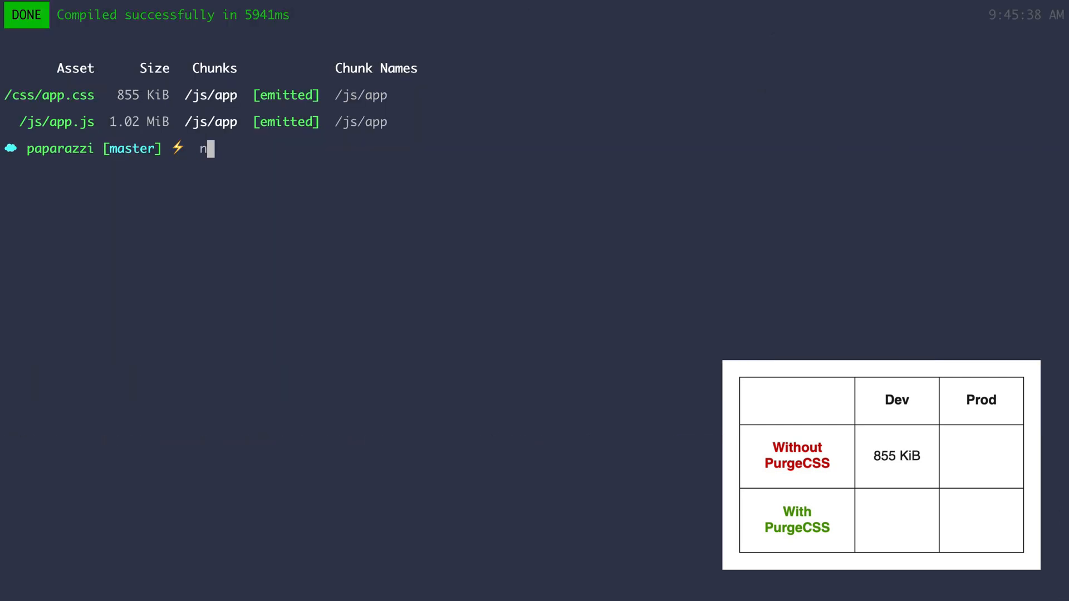
type("pm run prod")
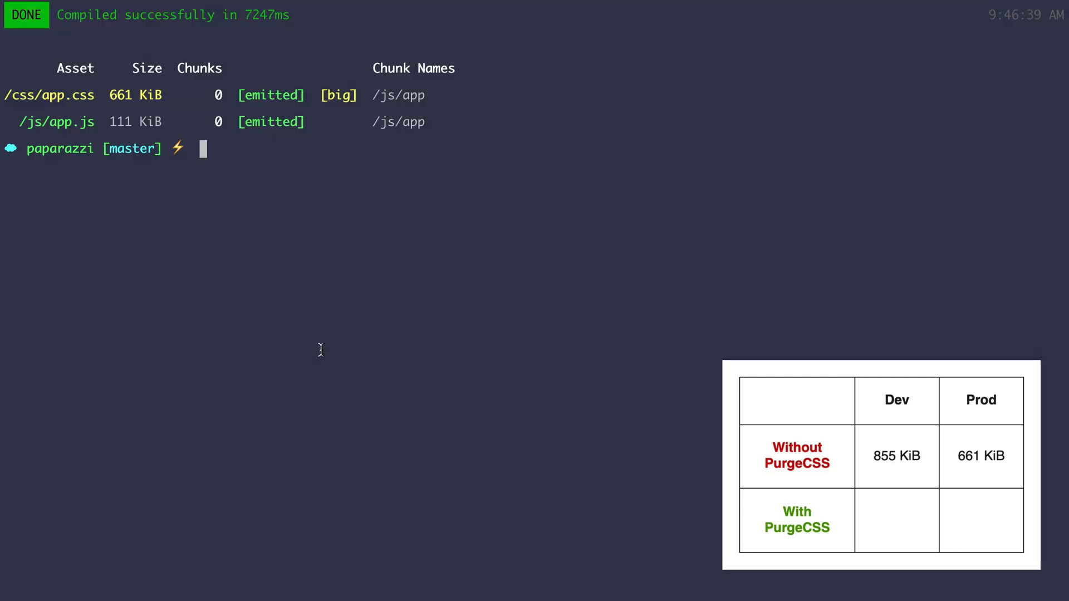
type("npm run")
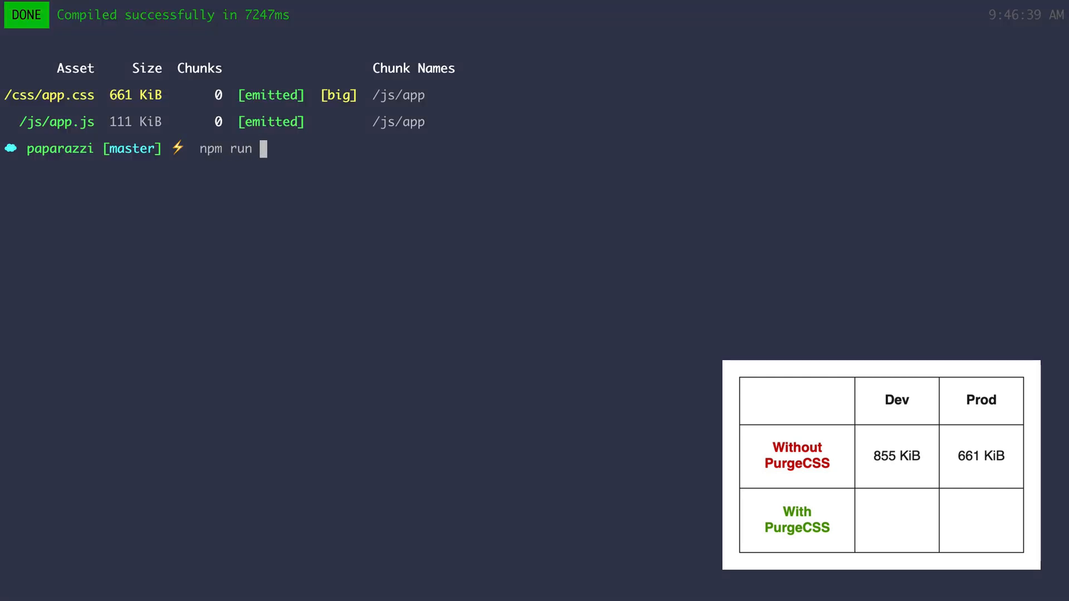
type("dev")
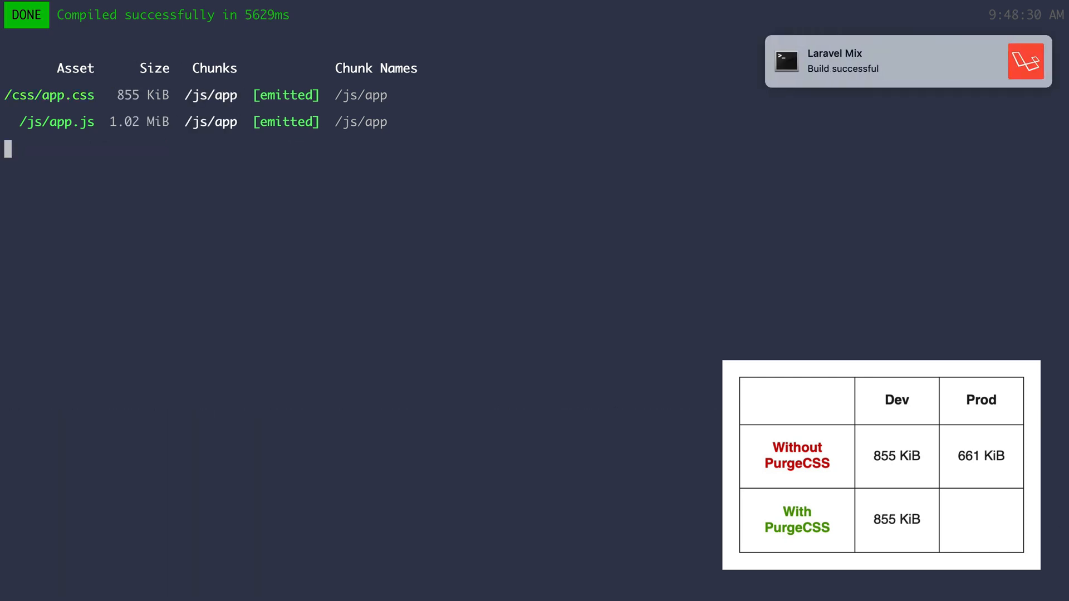
Run npm run prod with PurgeCSS enabled, producing a 2 KiB app.css
type("npm run prod")
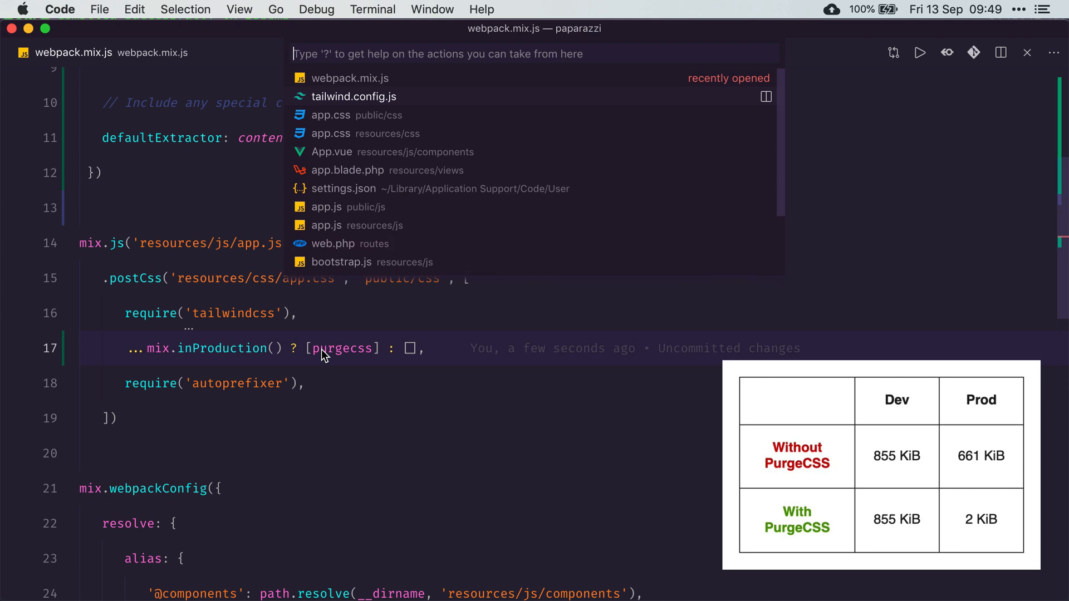
Open app.blade.php and then App.vue via Quick Open to review their Tailwind classes
left_click(348, 169)
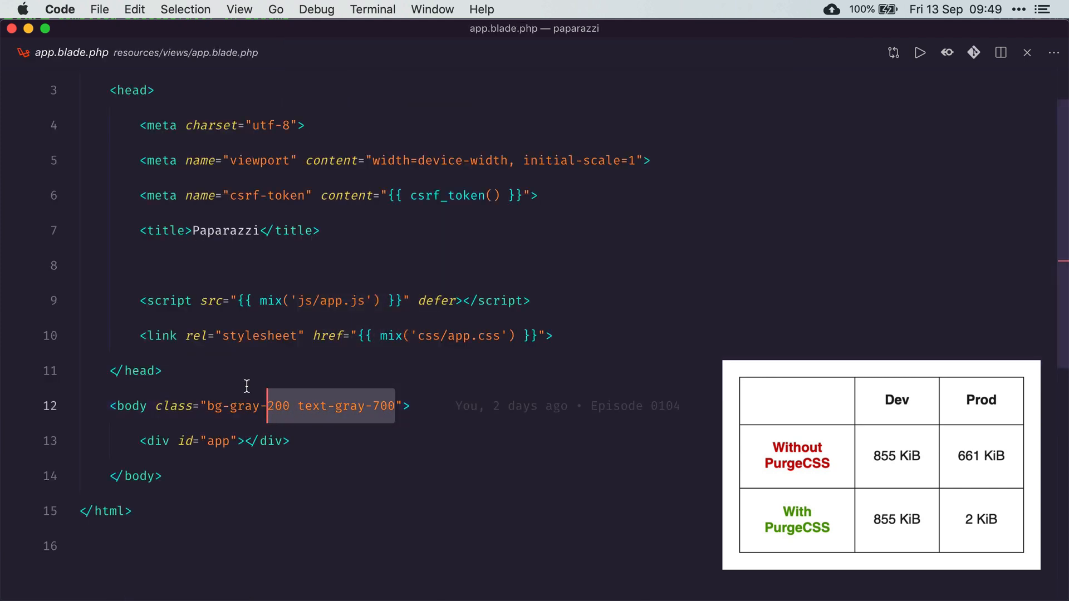
key("cmd+p")
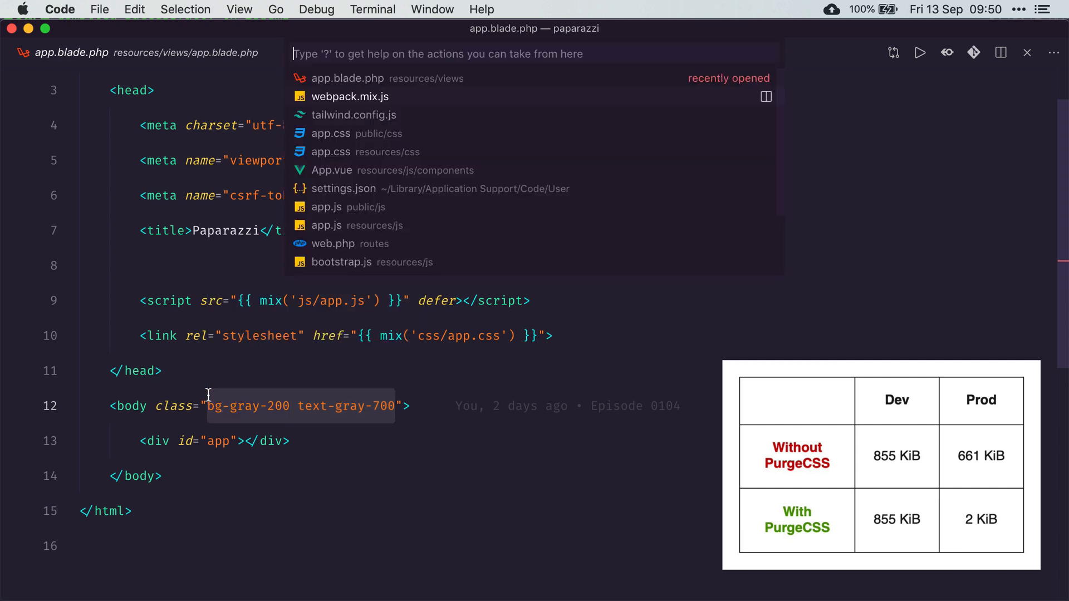
left_click(332, 170)
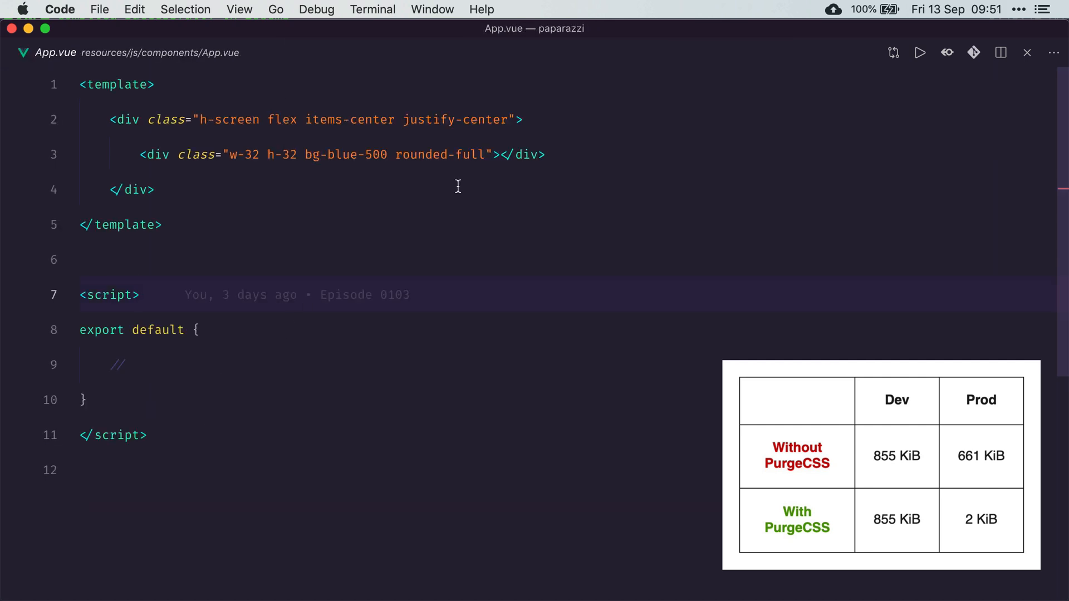
left_click(139, 295)
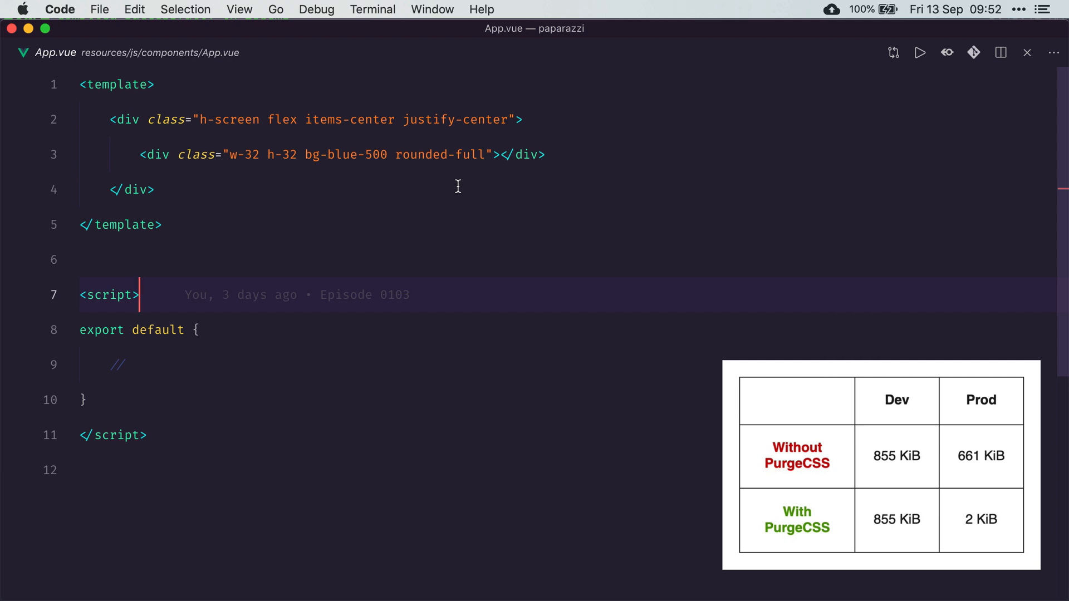